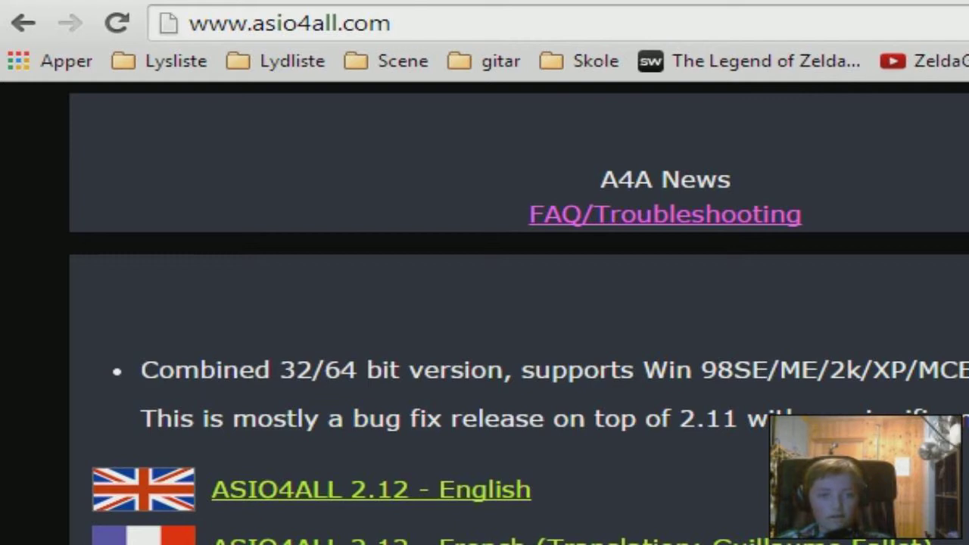
Step: Show the ASIO4ALL download links in Chrome before the Sound Recording list appears
click(290, 24)
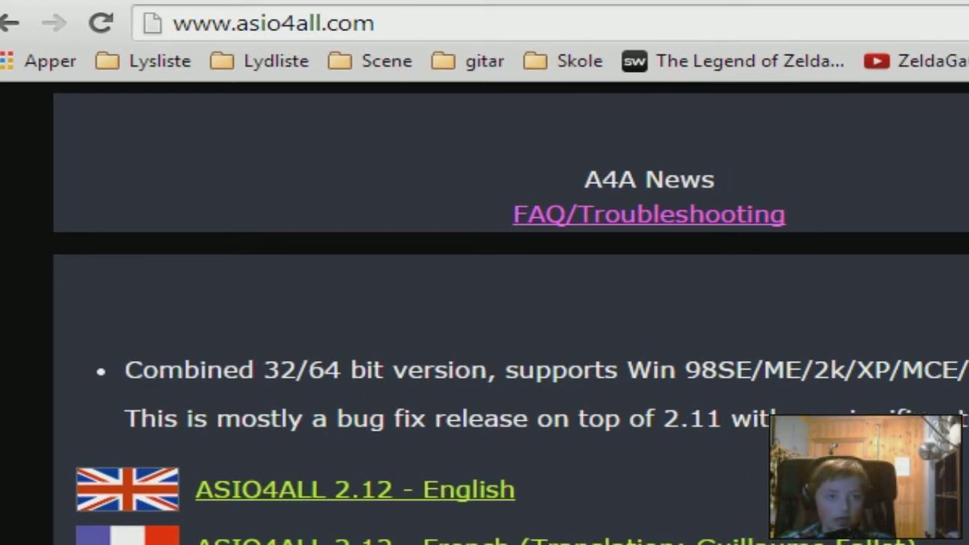
scroll(down, 3)
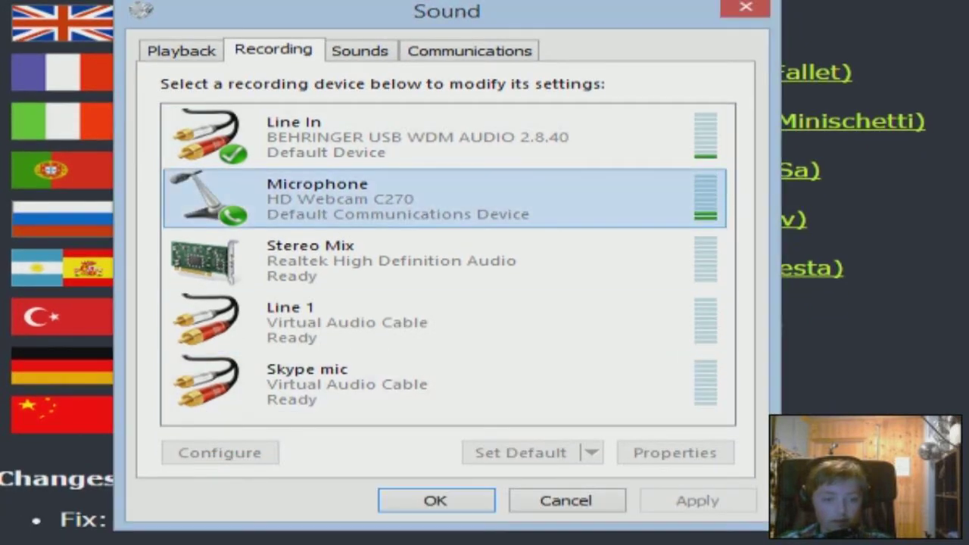
Step: Turn on Listen to this device for the webcam microphone and check its level reads 100
click(673, 451)
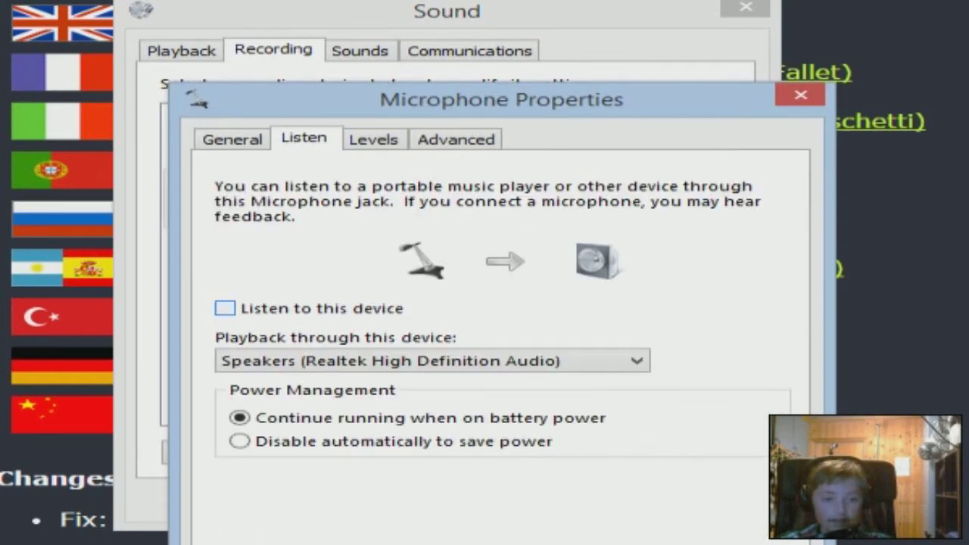
click(224, 309)
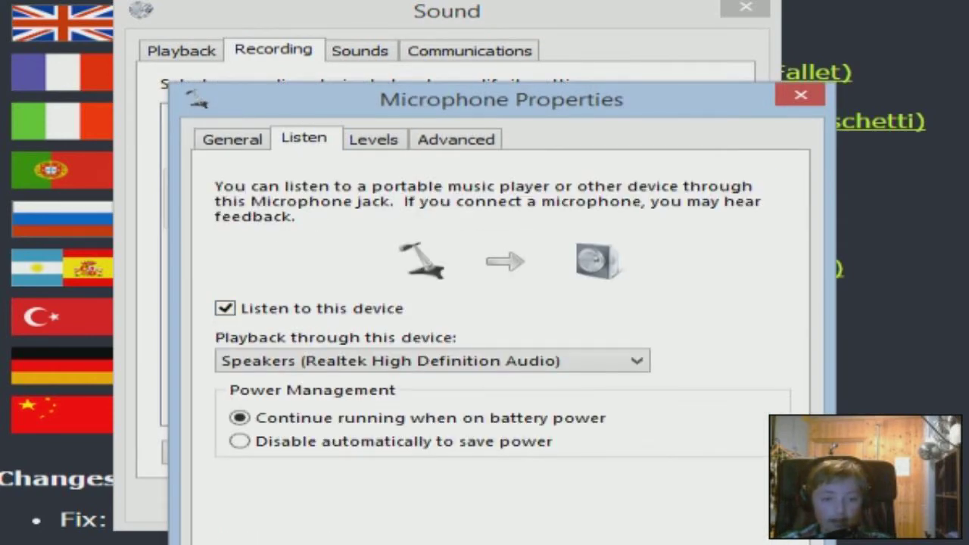
click(372, 140)
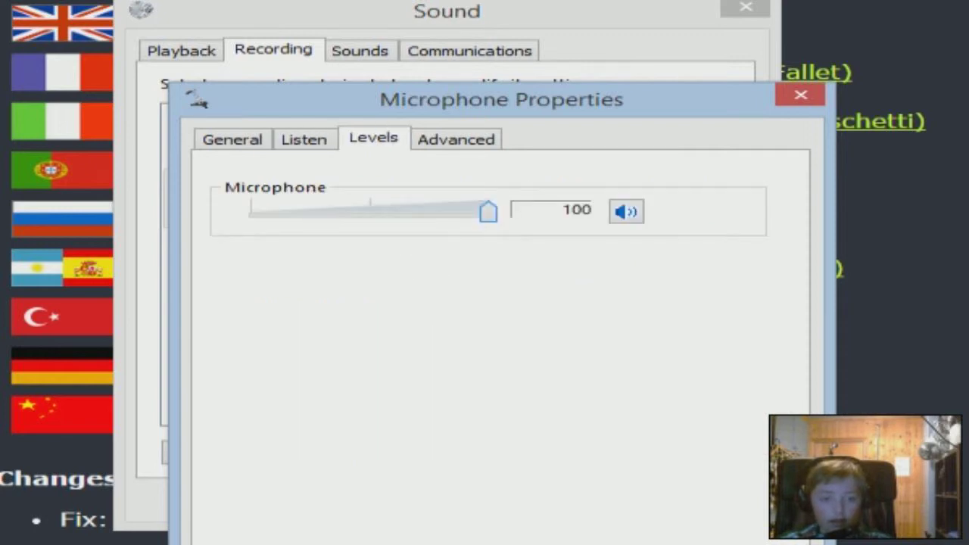
click(303, 140)
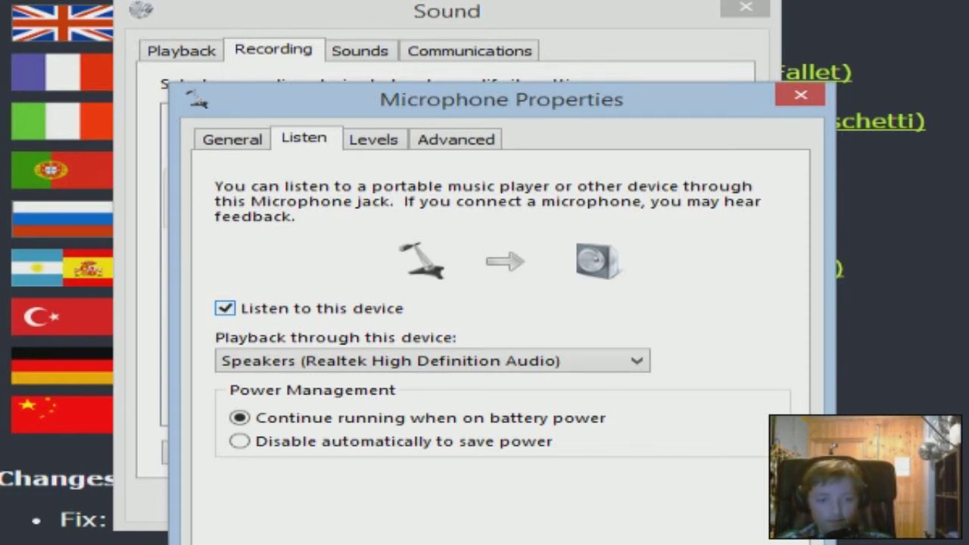
Step: Turn listening off again, recheck the level at 100 and close the microphone properties
click(225, 309)
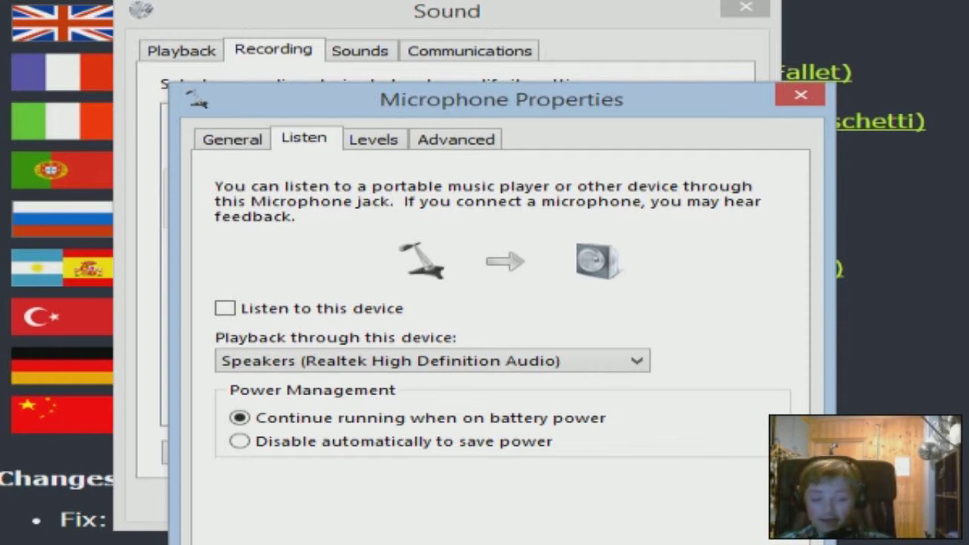
click(373, 139)
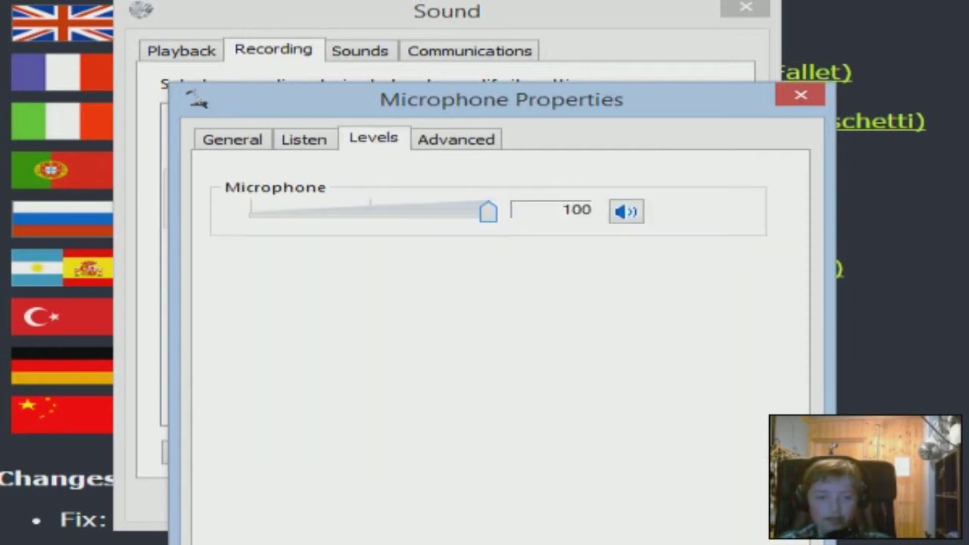
click(800, 94)
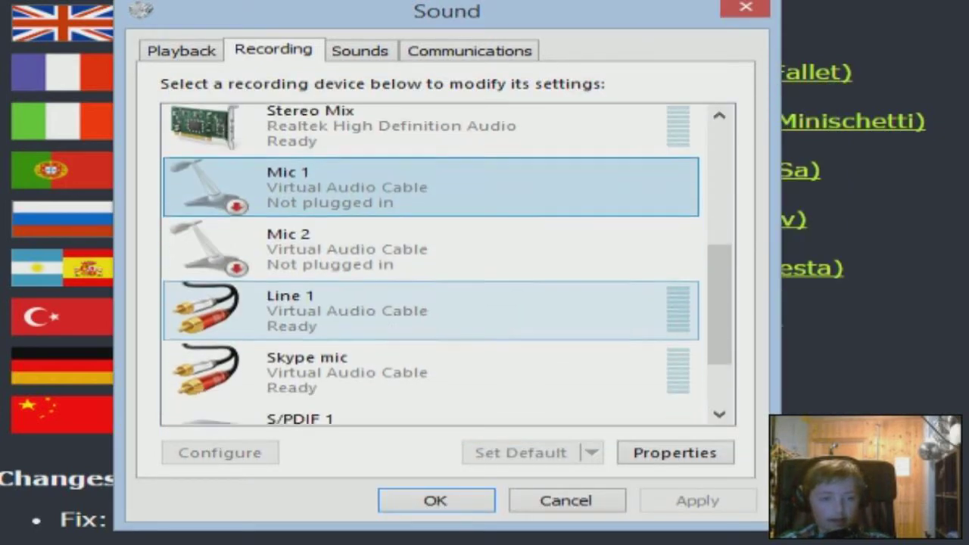
Step: Check Line 1's recording level at 100, close its properties and scroll up to FrontMic
click(674, 451)
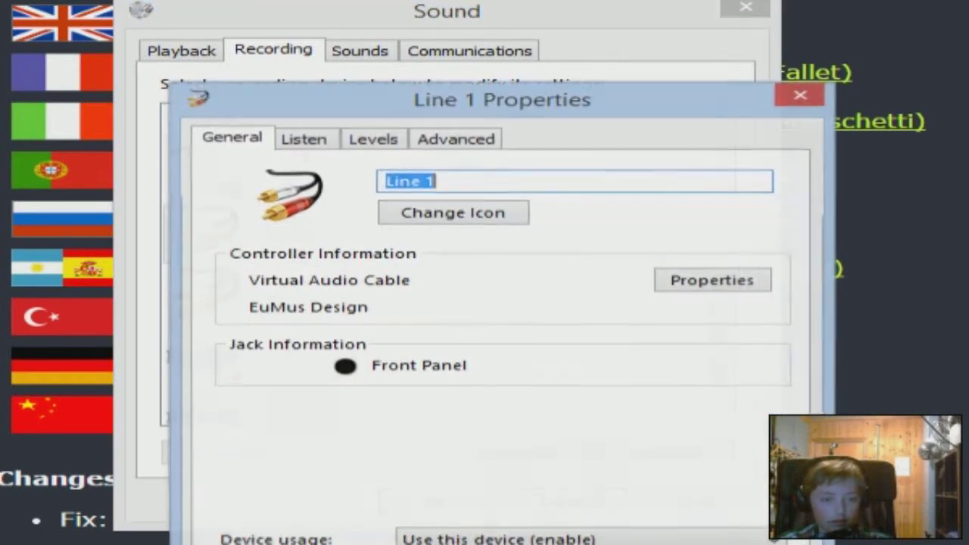
click(372, 139)
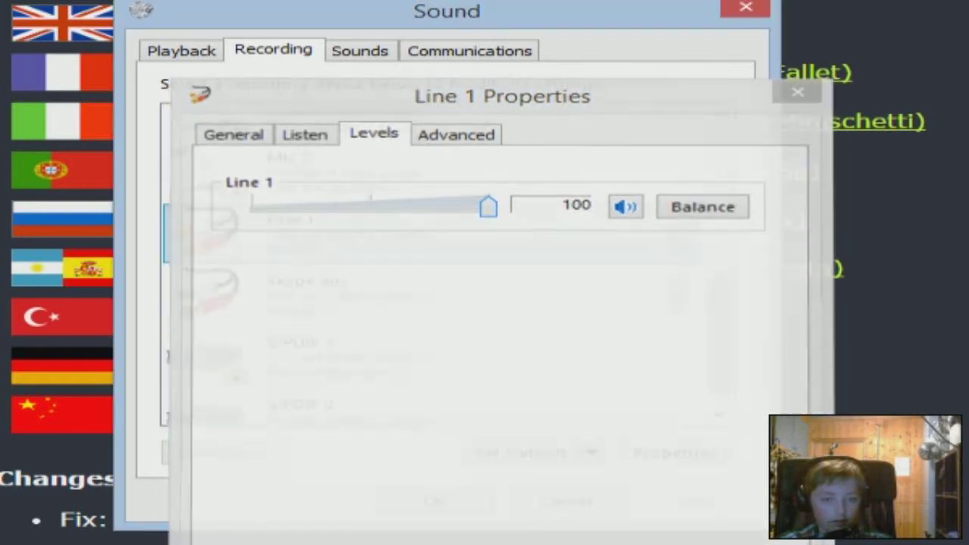
click(796, 92)
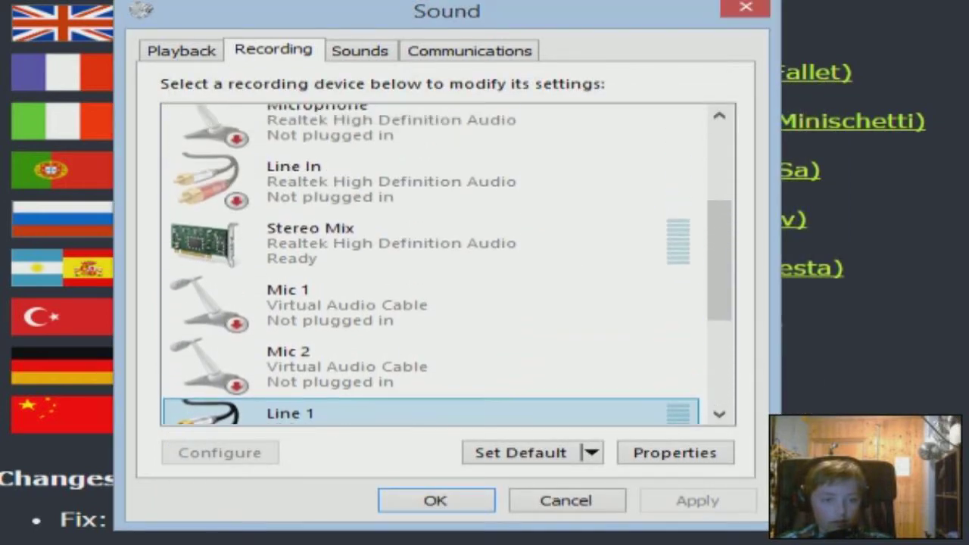
scroll(up, 3)
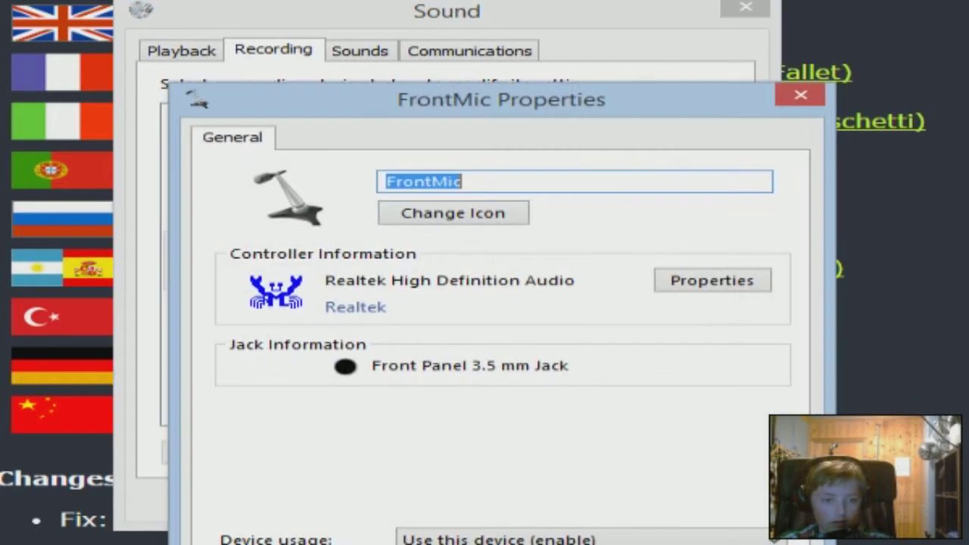
Step: Enable FrontMic as the default recording device and check its level 100 with 0.0 dB boost
click(799, 94)
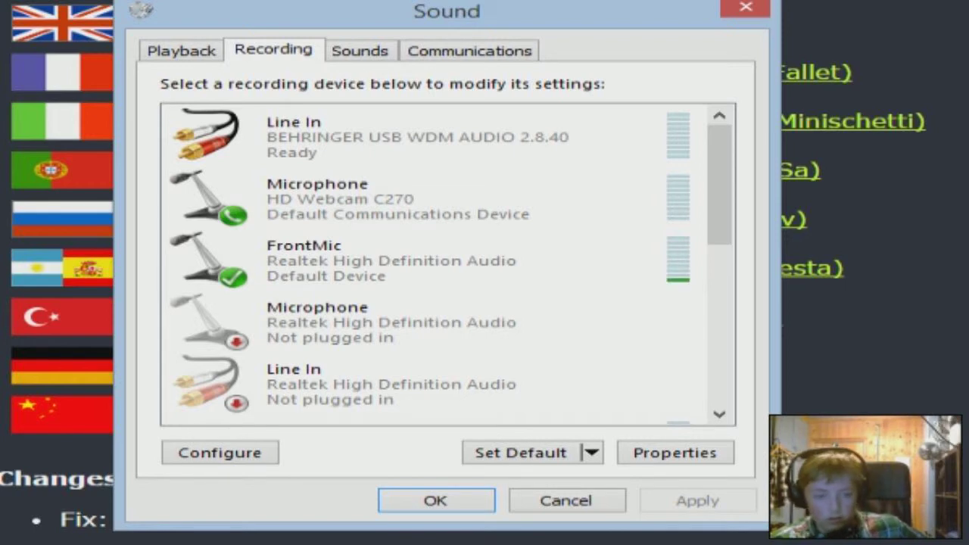
click(674, 451)
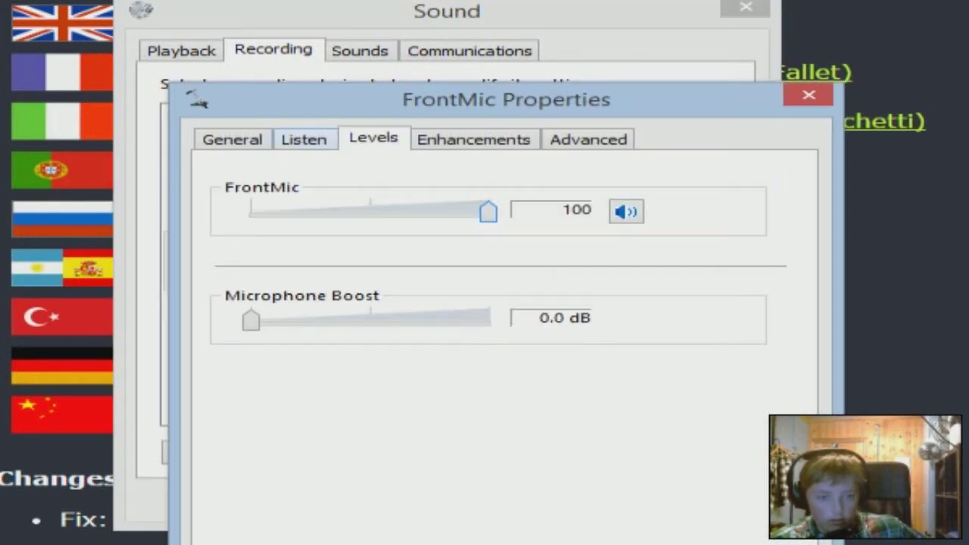
click(809, 94)
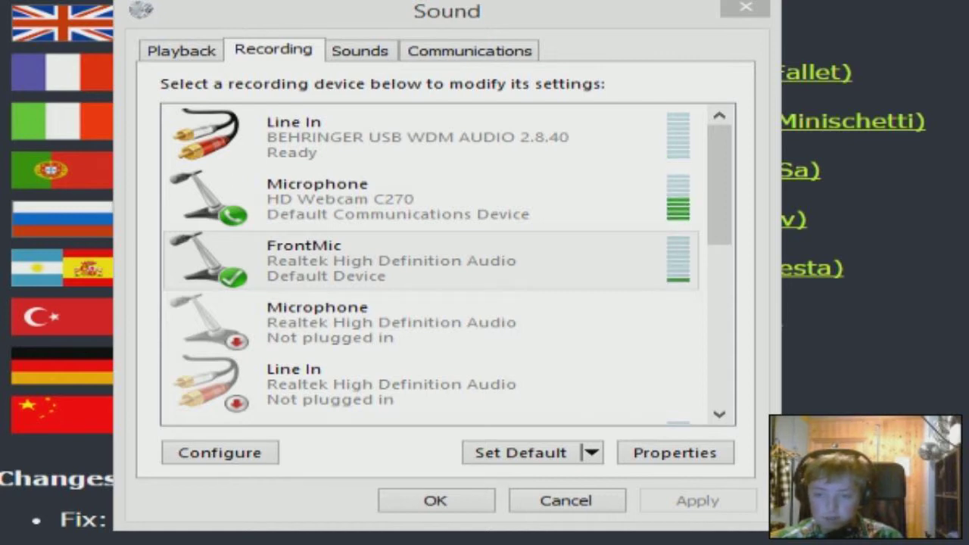
Step: Disable FrontMic so the Behringer Line In is default again, then bring up the Start menu to restart
click(424, 261)
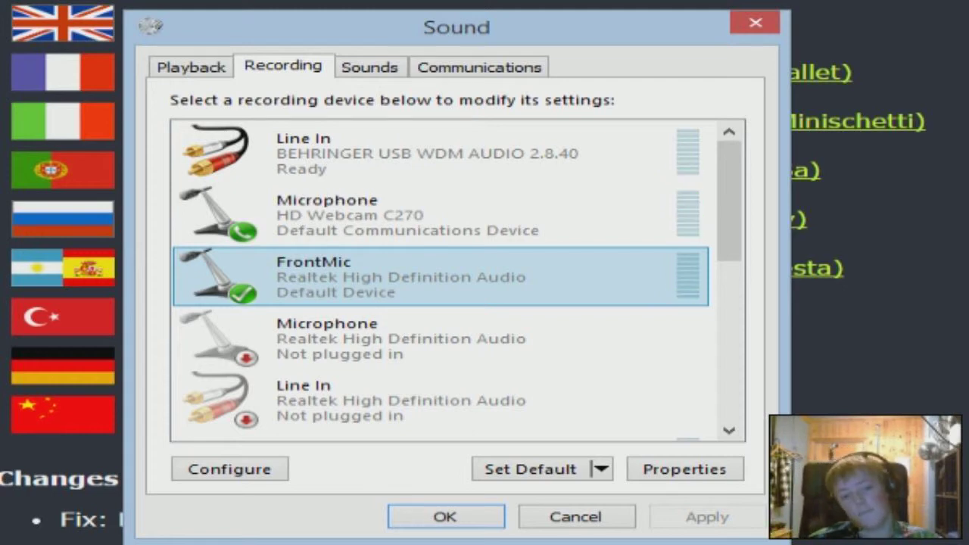
click(531, 469)
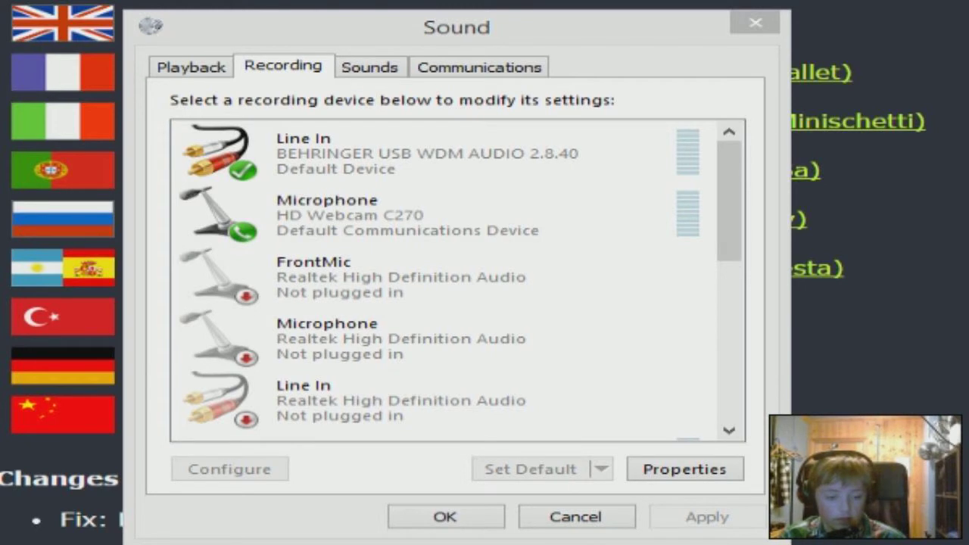
click(8, 542)
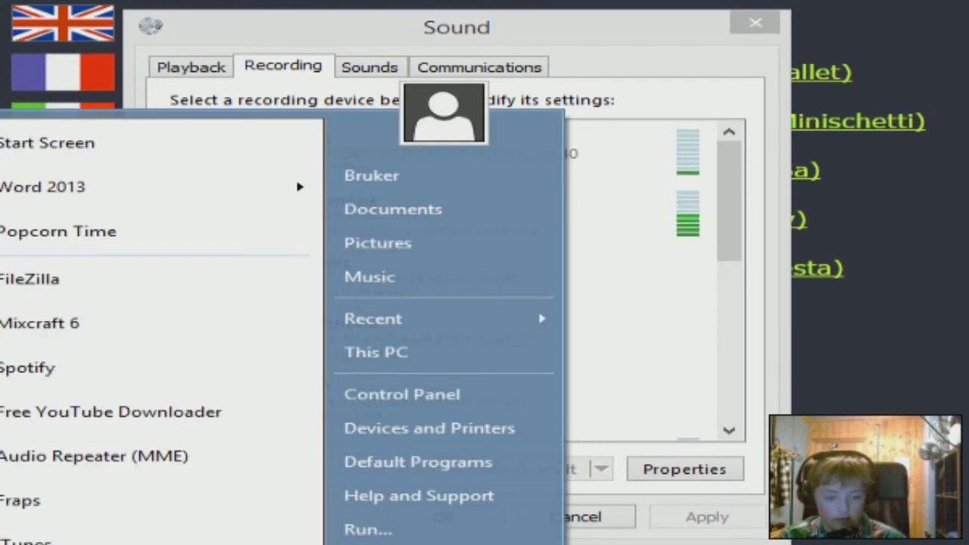